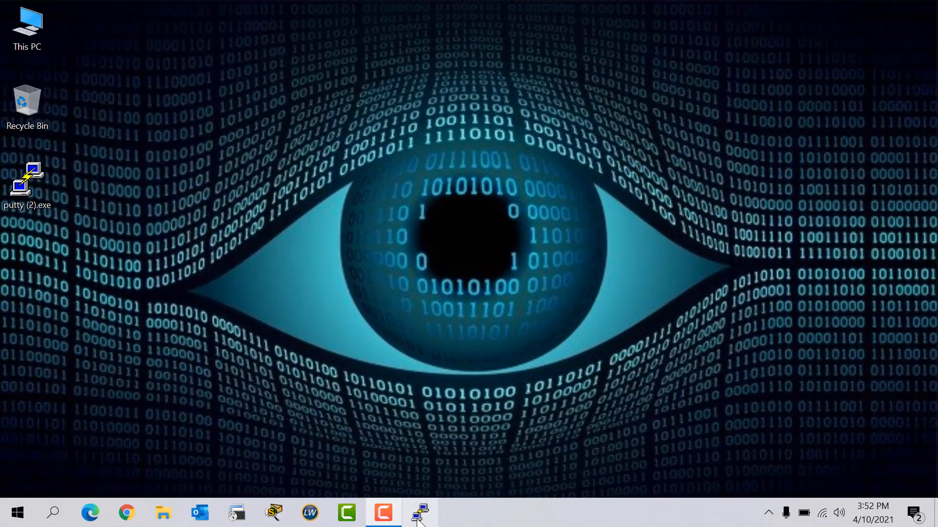
- Start a PuTTY serial console session to the switch on COM3
left_click(418, 513)
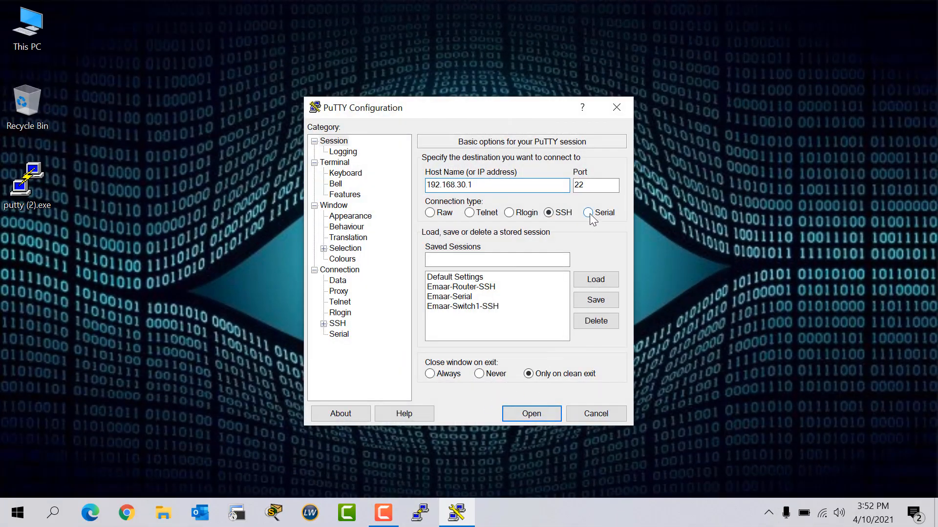
left_click(531, 413)
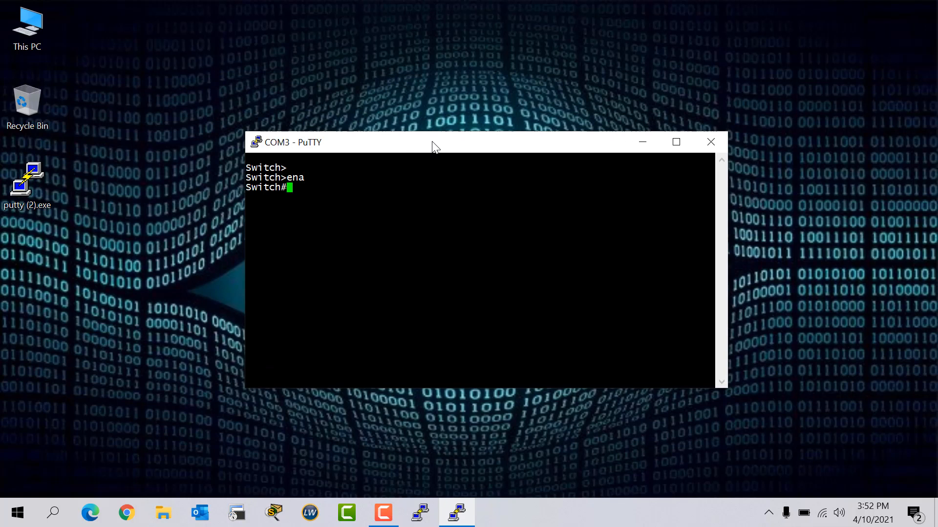
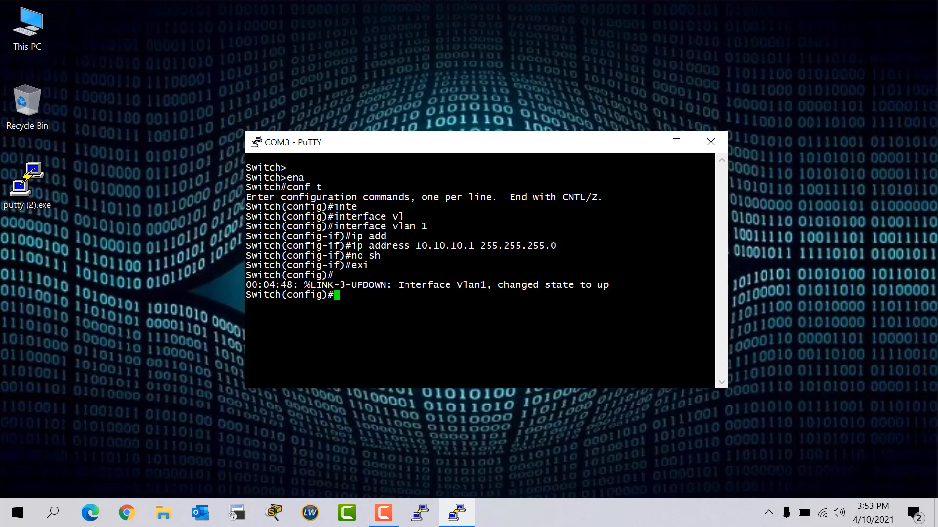
- Assign interface VLAN 1 the IP 10.10.10.1 255.255.255.0, bring it up, and exit
key("enter")
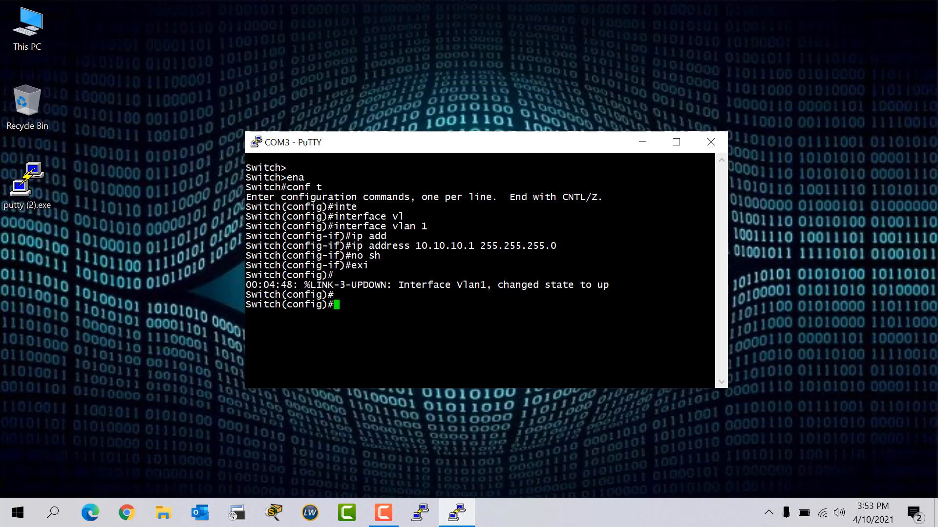
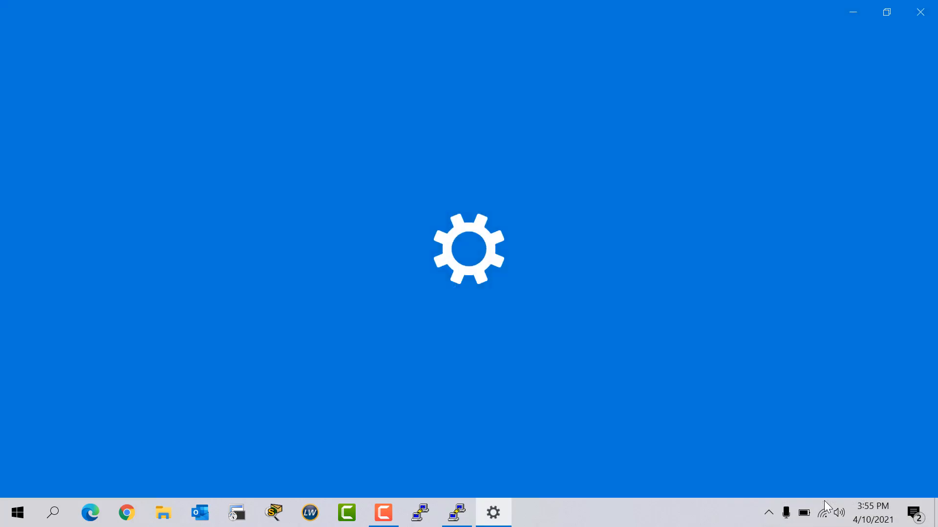
- Give the Ethernet 2 adapter static IPv4 10.10.10.2 with mask 255.255.255.0
left_click(493, 512)
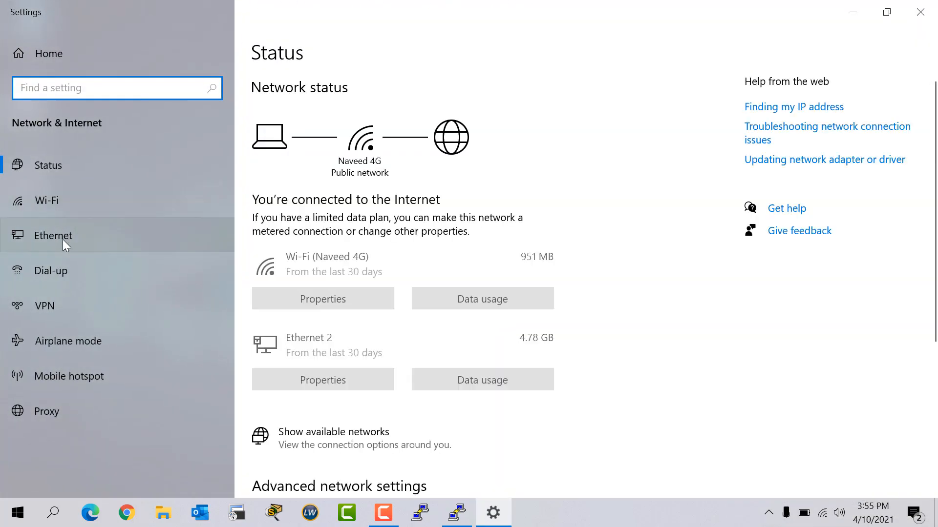
left_click(53, 235)
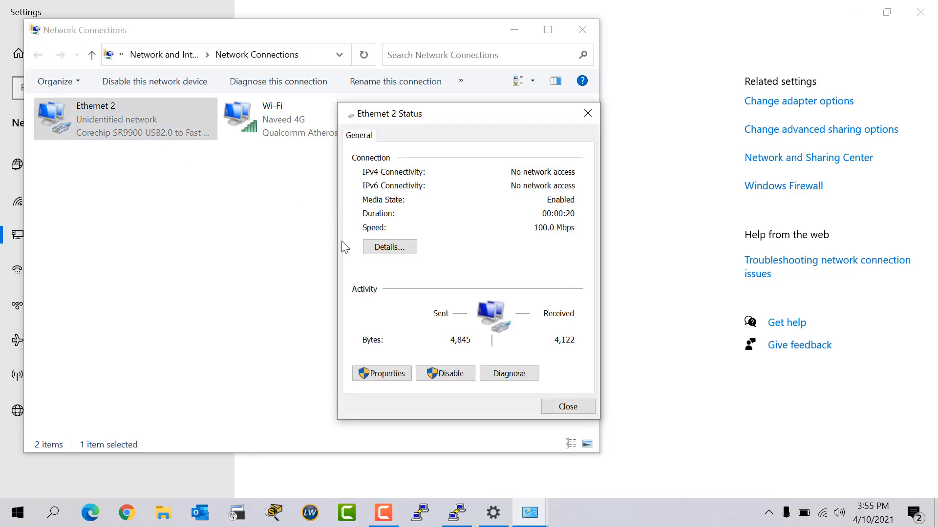
left_click(382, 374)
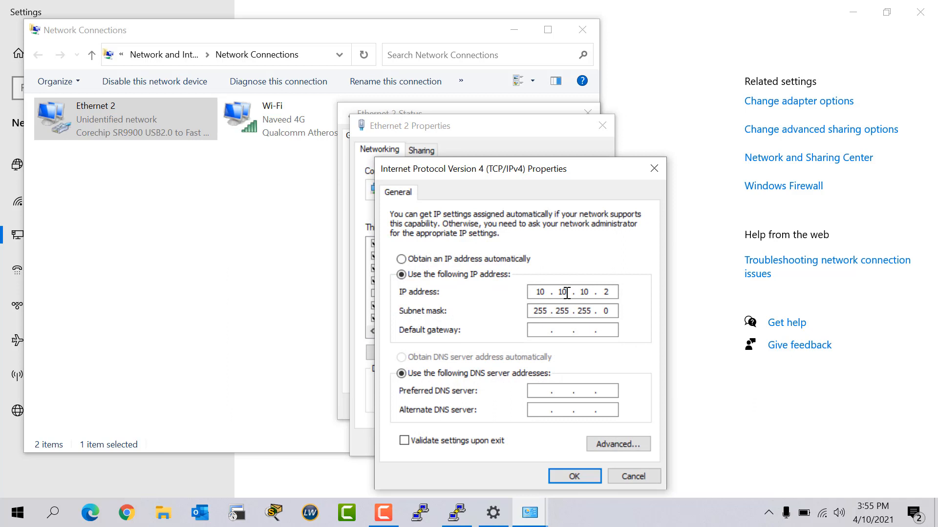
mouse_move(583, 296)
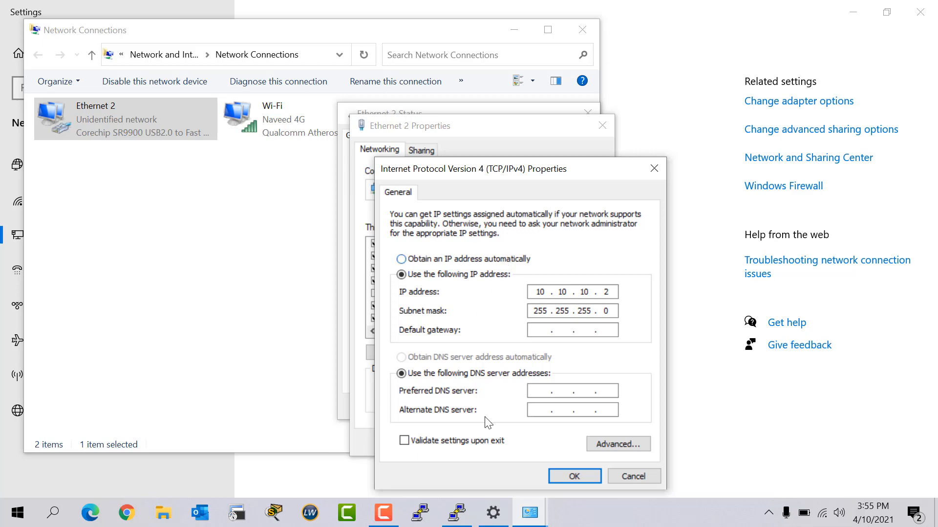
left_click(573, 476)
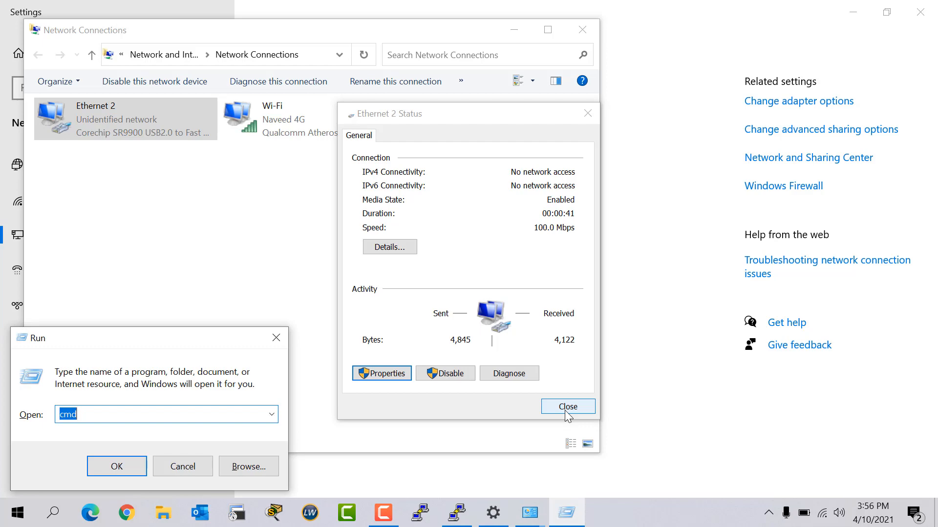
- Open Command Prompt and ping the switch at 10.10.10.1
left_click(116, 466)
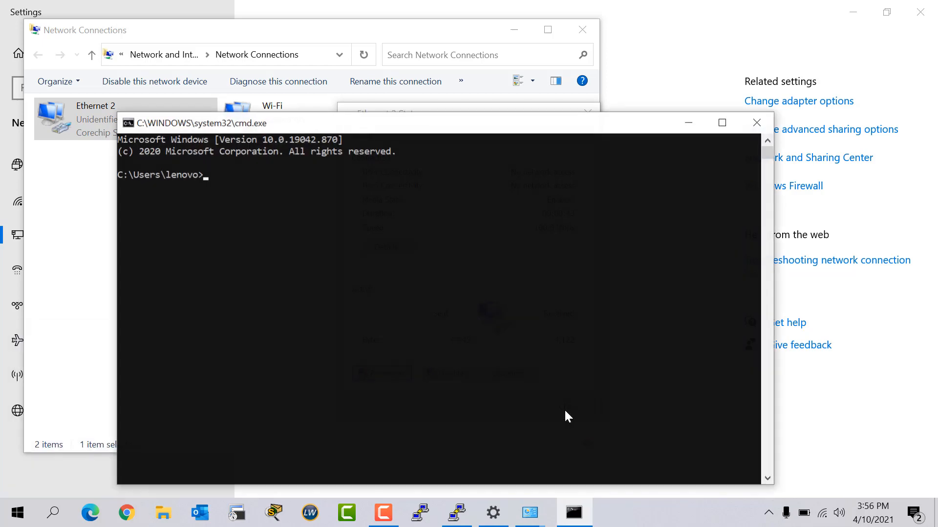
type("ping 10")
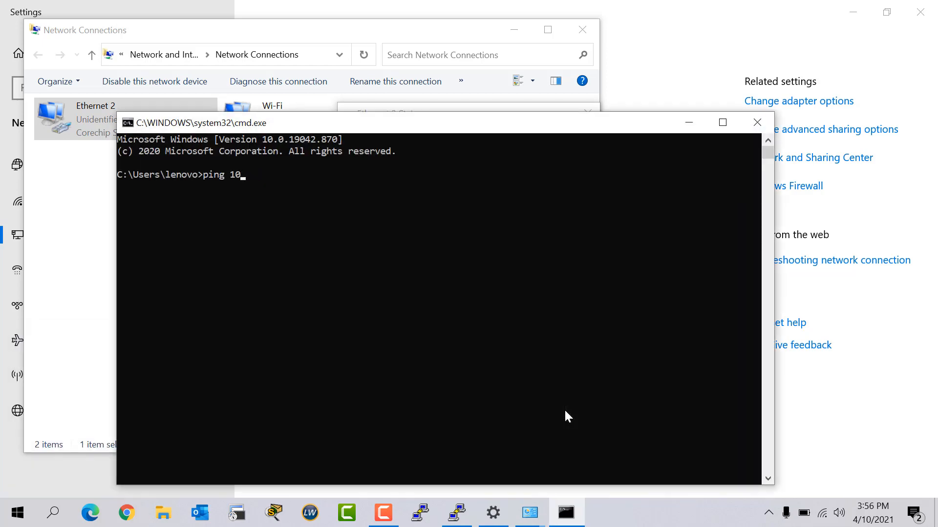
type(".10.10.1")
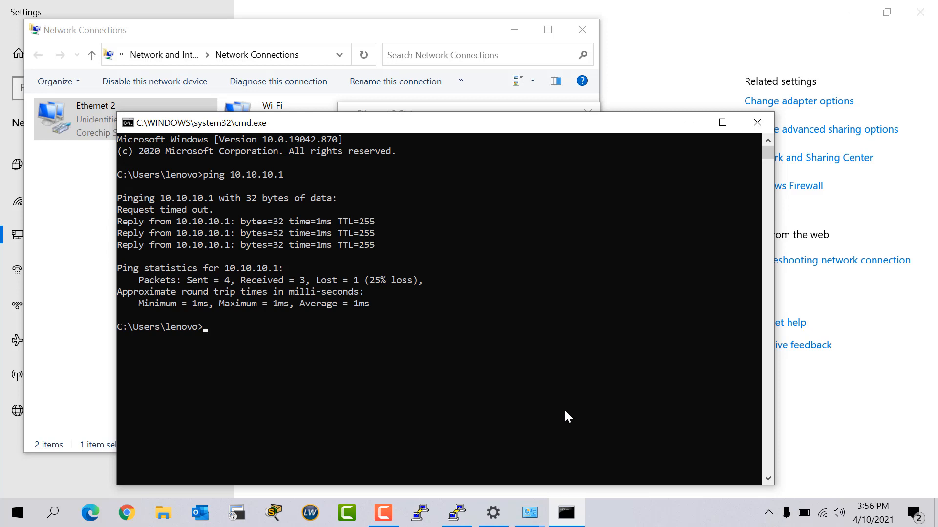
type("telnet")
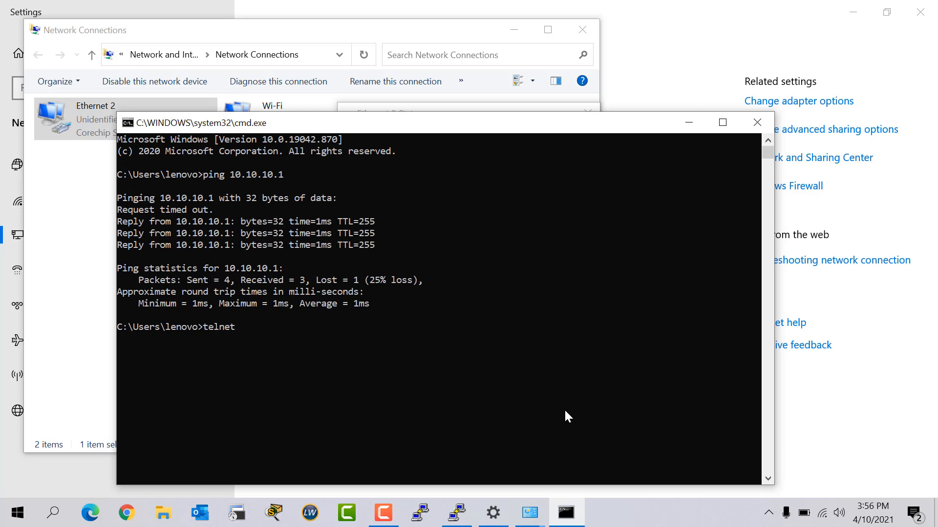
- Telnet to 10.10.10.1 and log in with the passwords to privileged mode
type("10.10.")
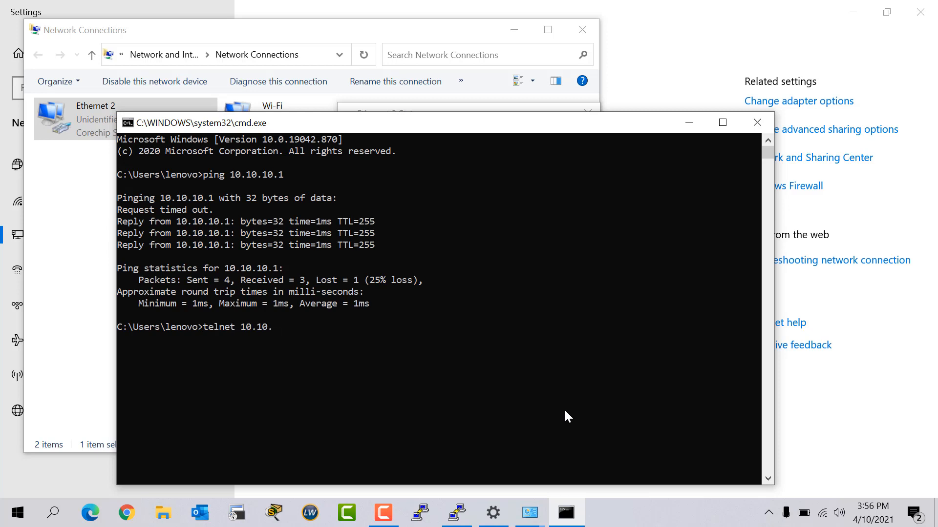
type("10.1")
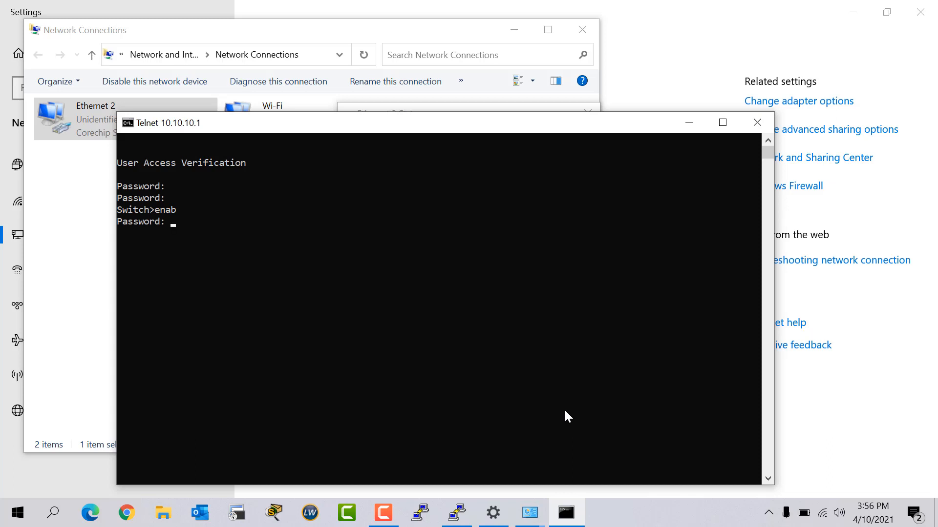
key("Enter")
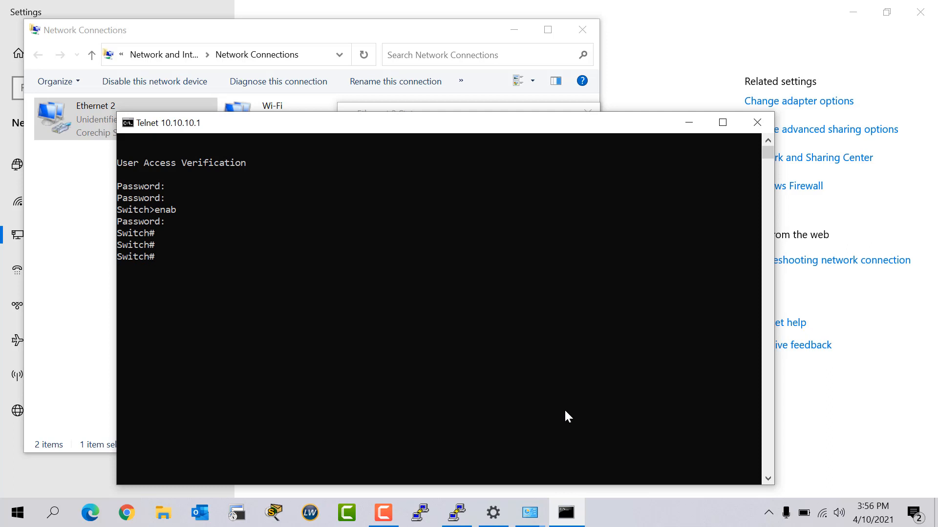
- Enter global config, then list the VLANs and the IP interface brief summary
type("conf t")
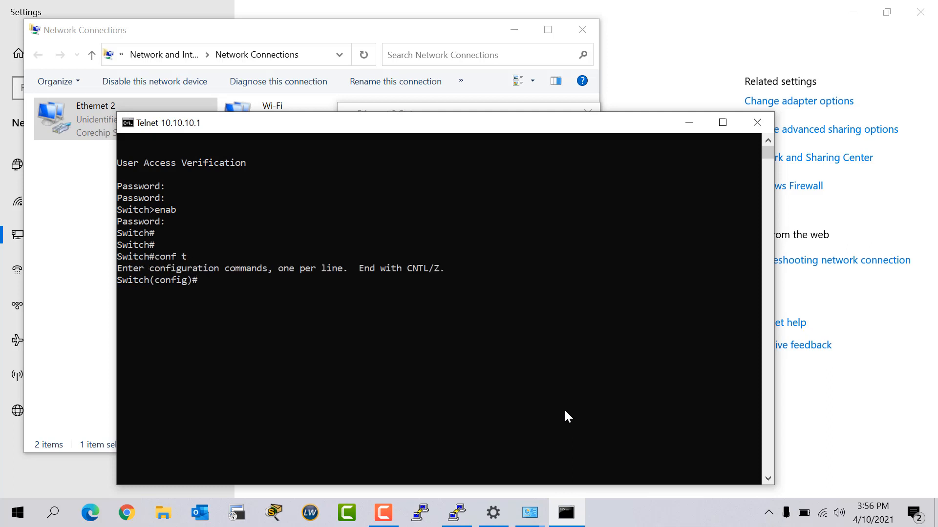
key("enter")
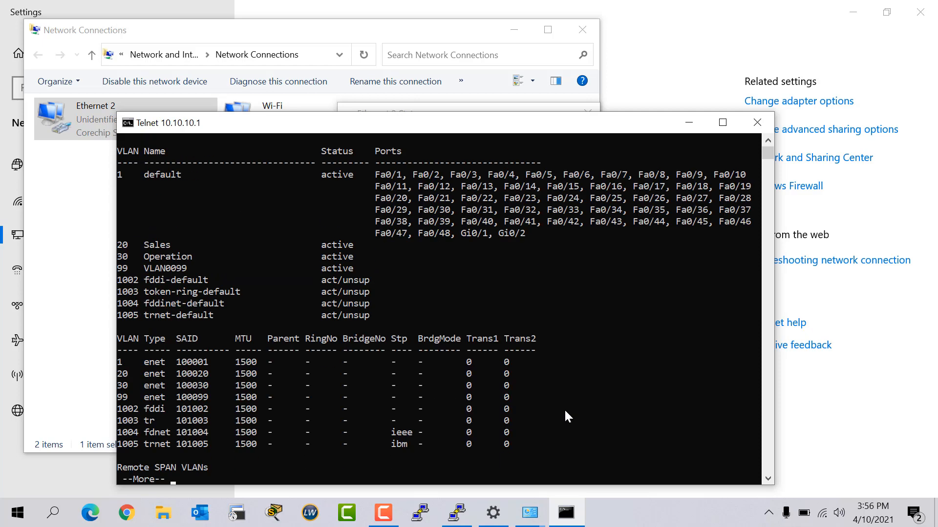
mouse_move(430, 264)
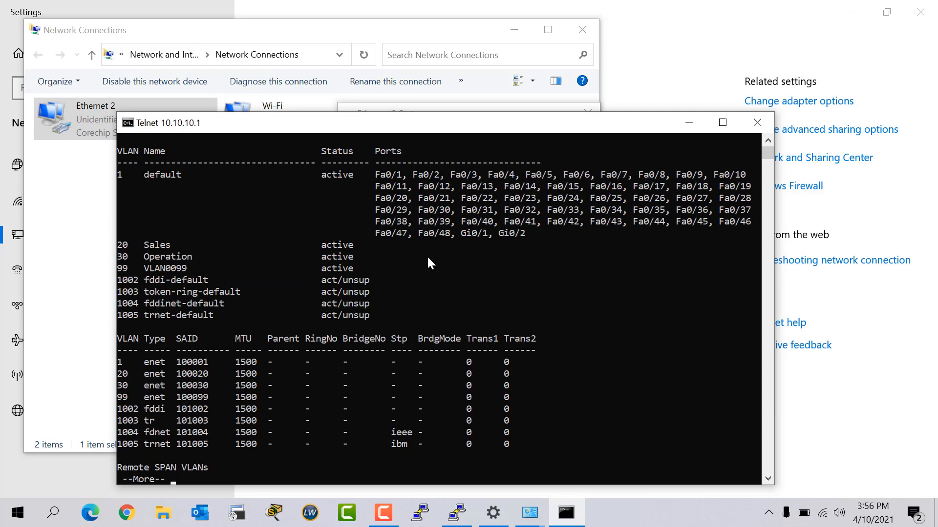
mouse_move(158, 210)
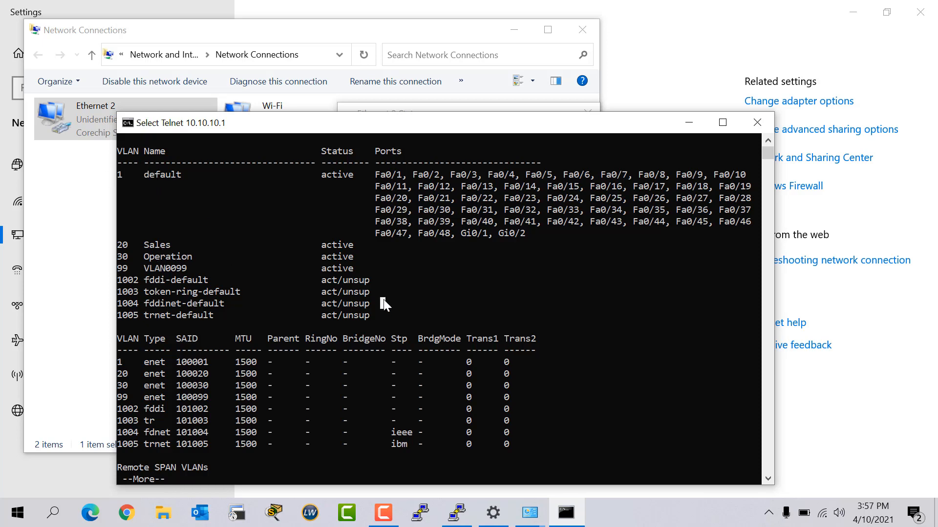
key("space")
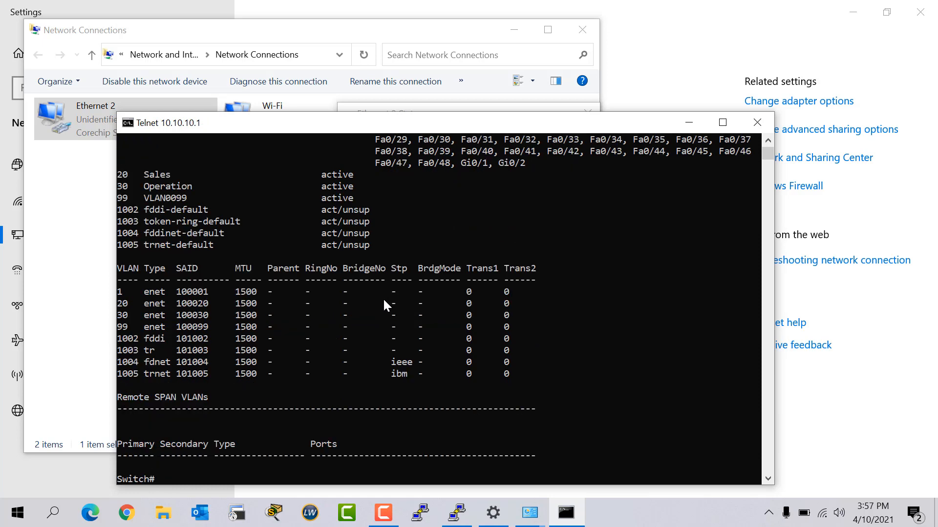
type("show ip inter brief")
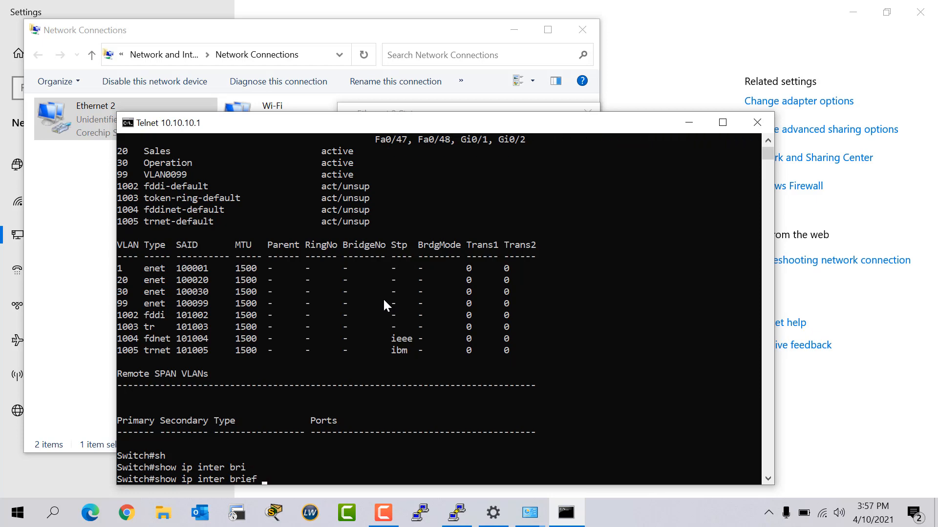
key("enter")
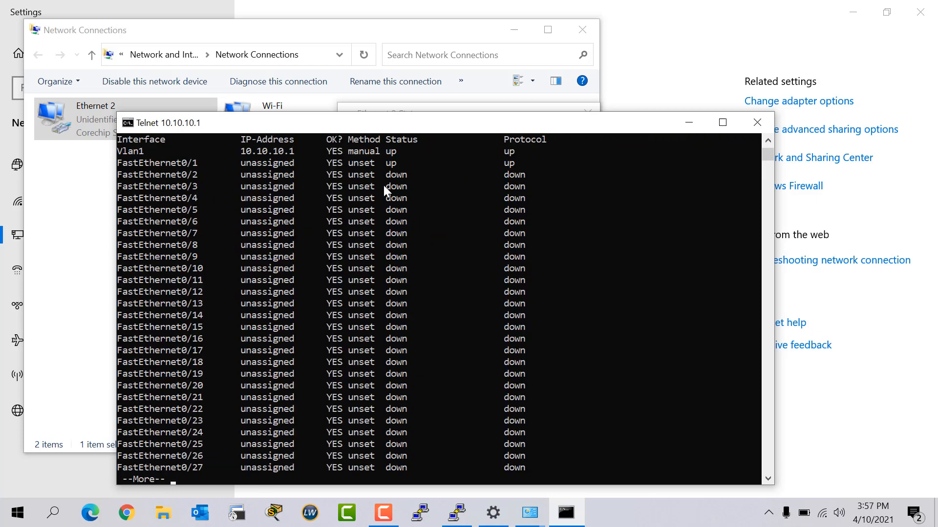
left_click(132, 150)
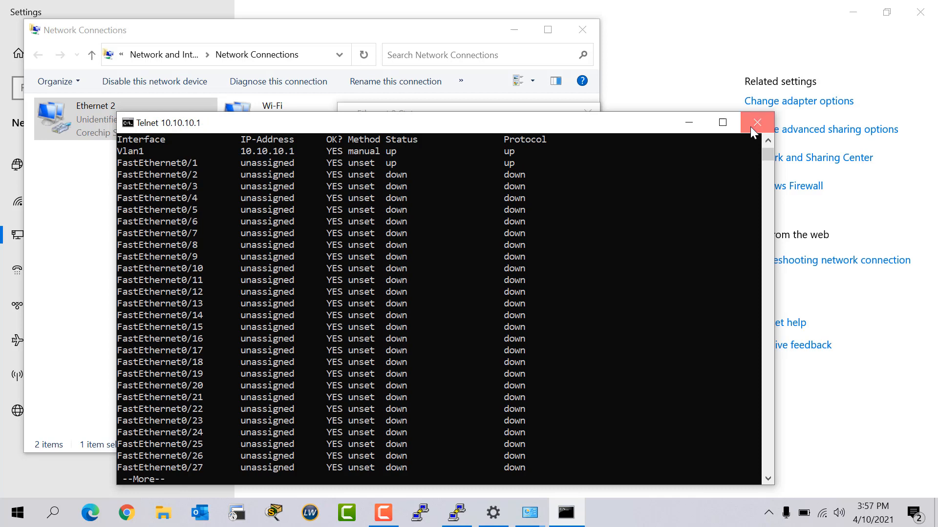
- Close the telnet and COM3 sessions, then open a PuTTY Telnet session to 10.10.10.1
left_click(757, 123)
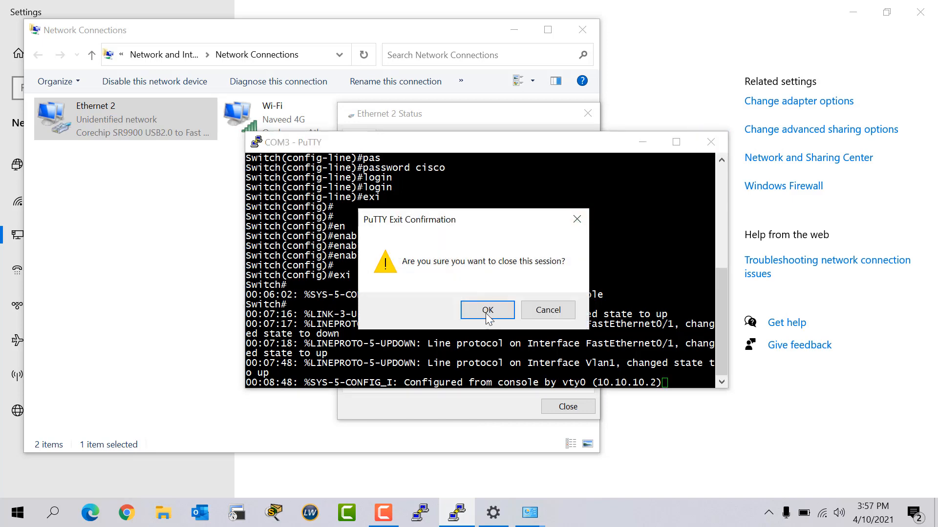
left_click(486, 309)
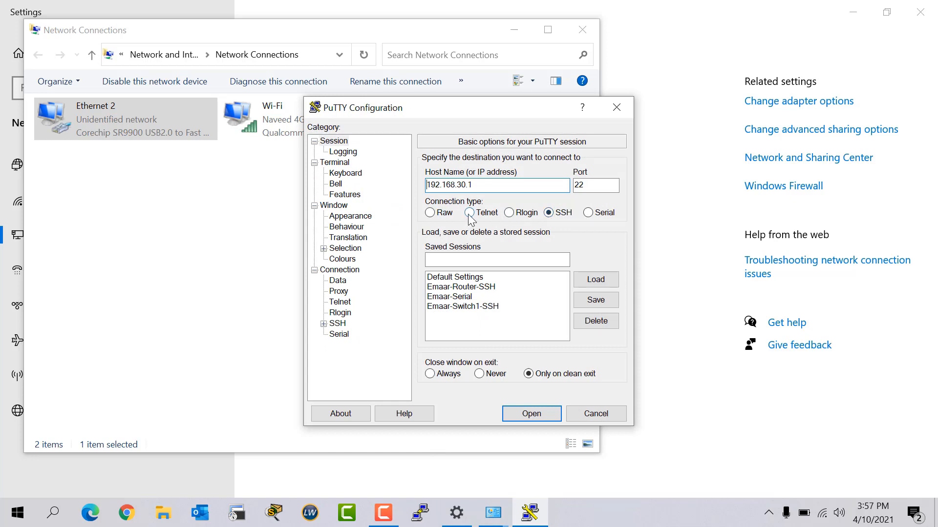
left_click(471, 212)
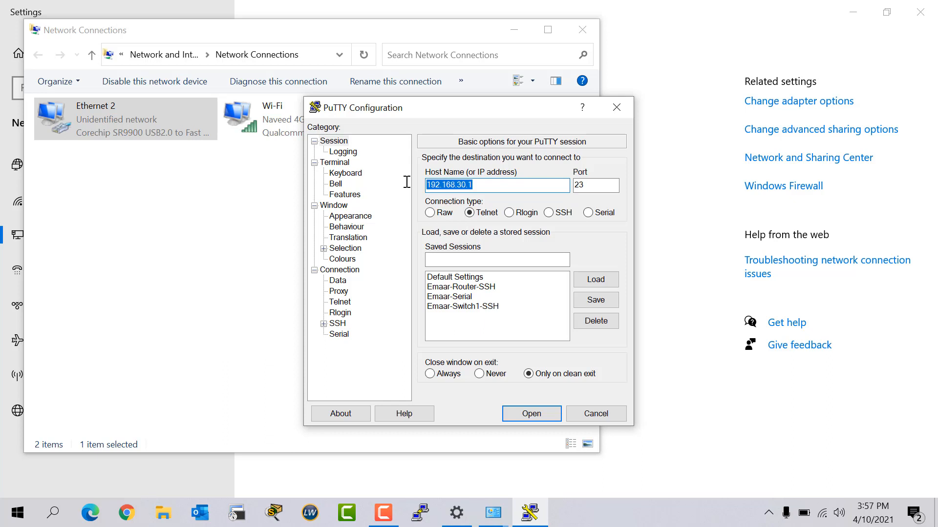
type("10.10.10.1")
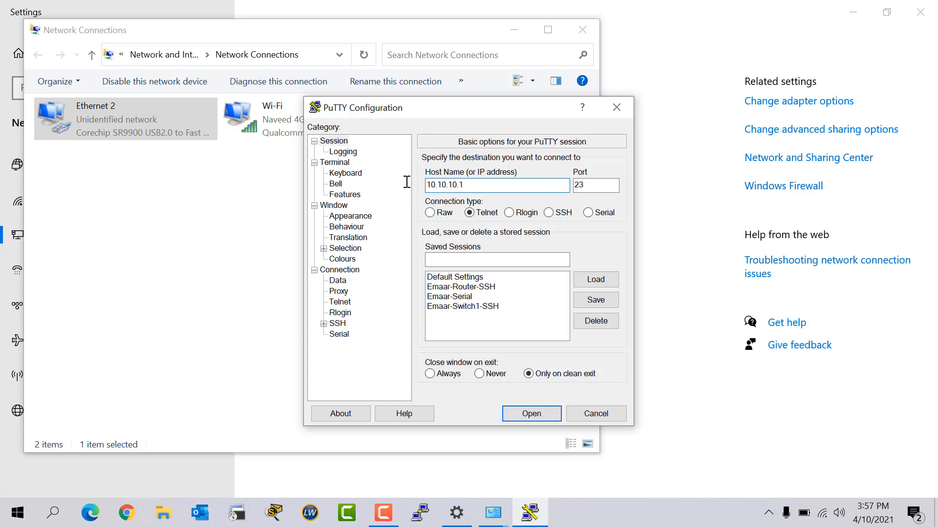
left_click(530, 414)
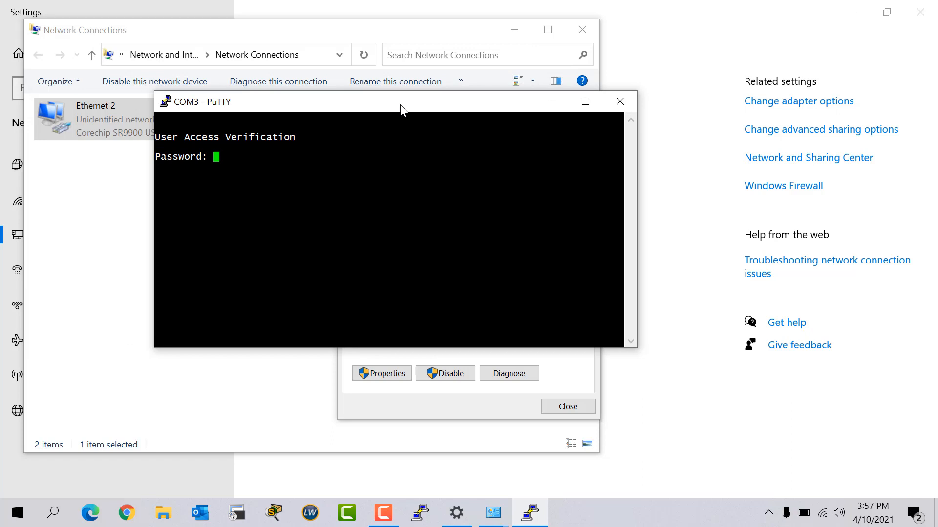
type("en")
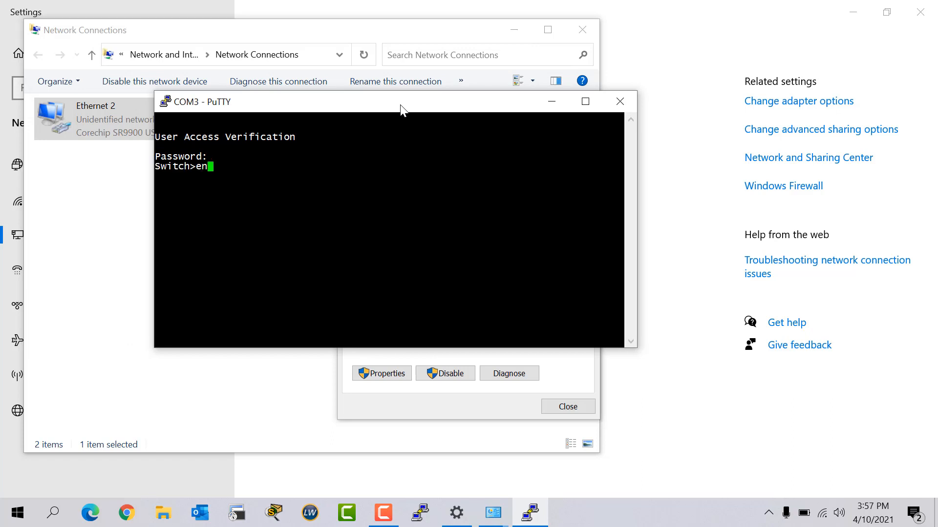